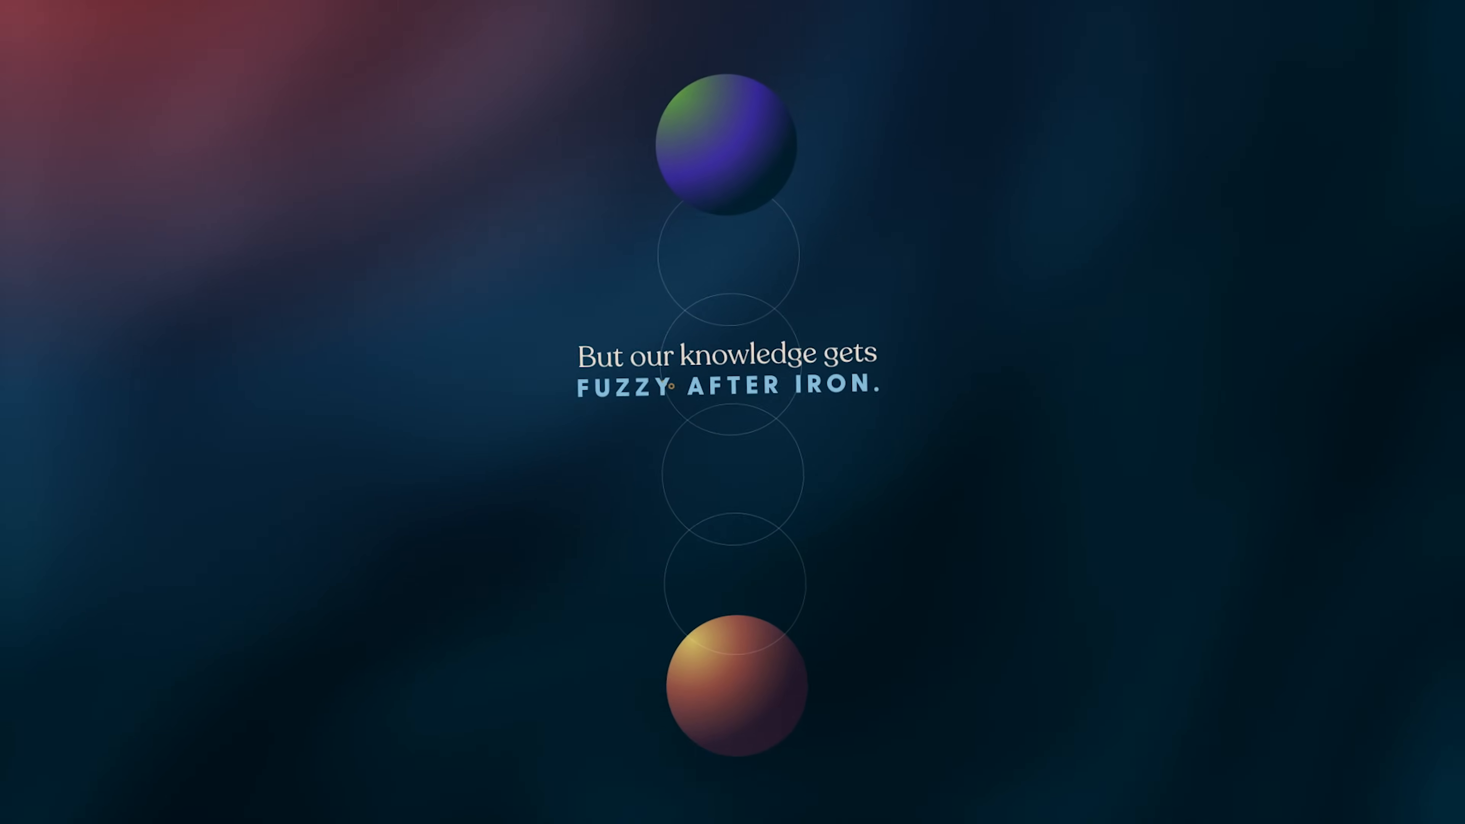
scroll(down, 3)
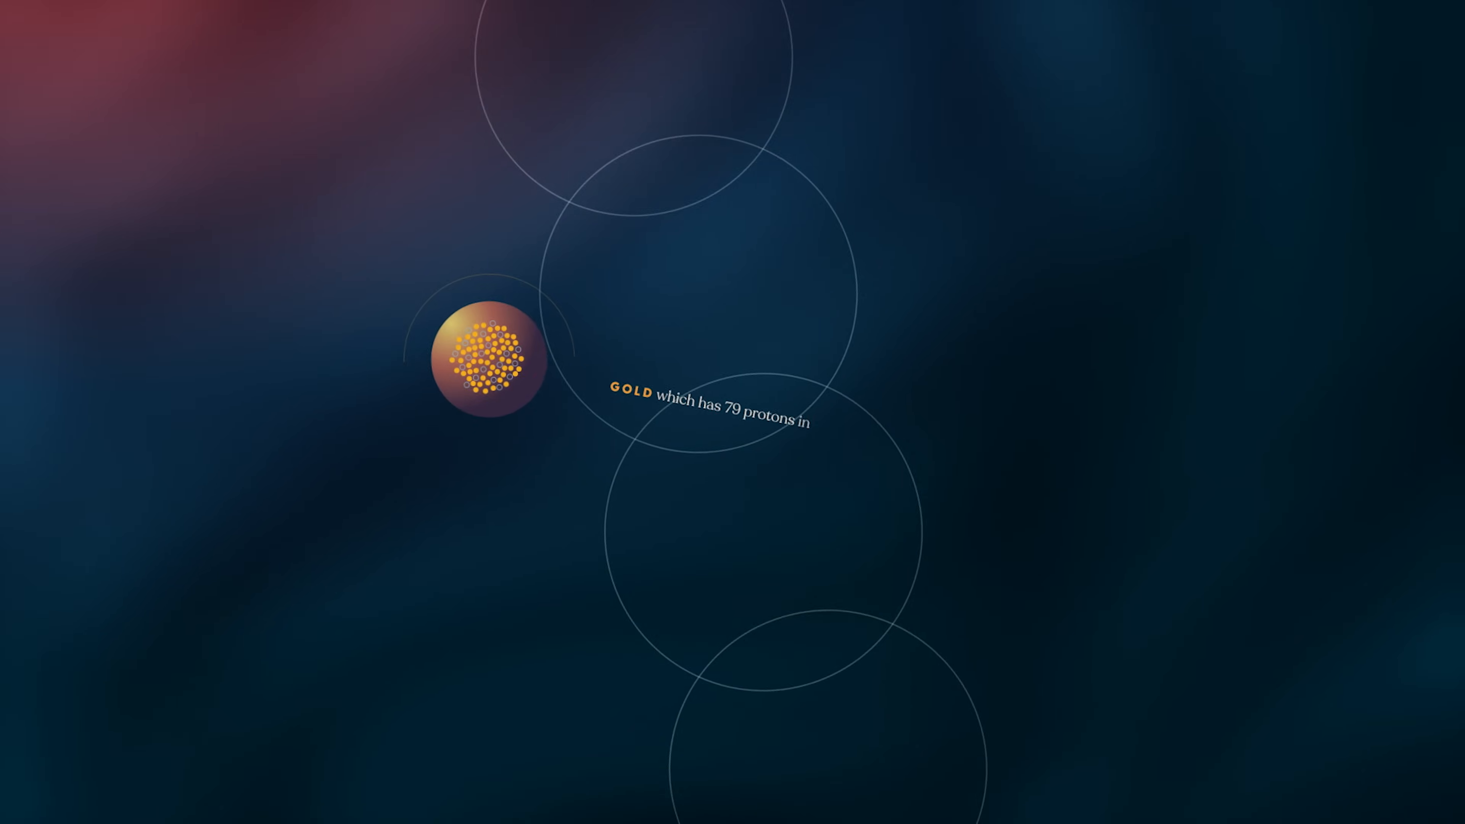